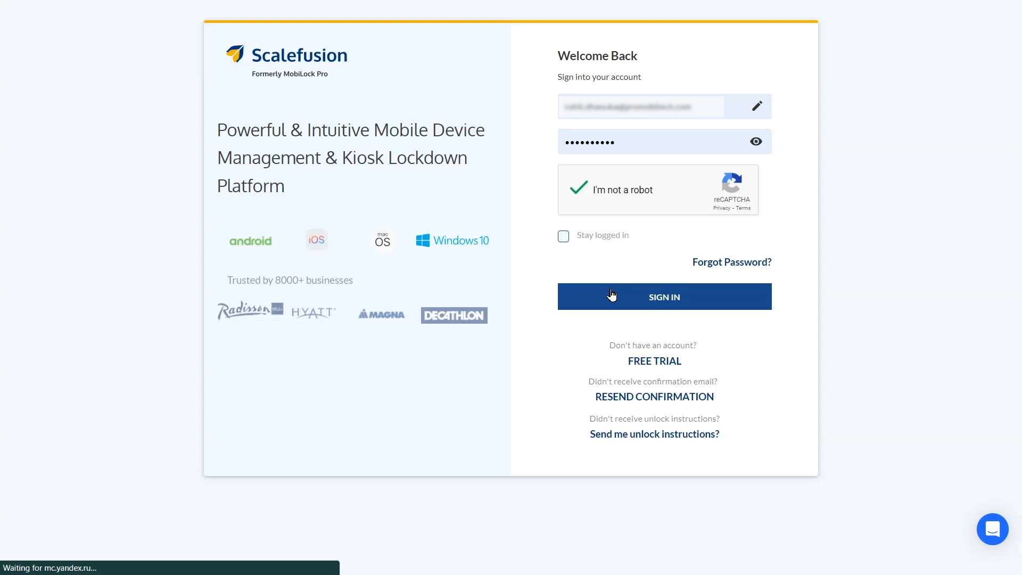
Sign in and open the Device Profiles list under Device Profiles & Policies.
{"action": "left_click", "coordinate": [664, 296]}
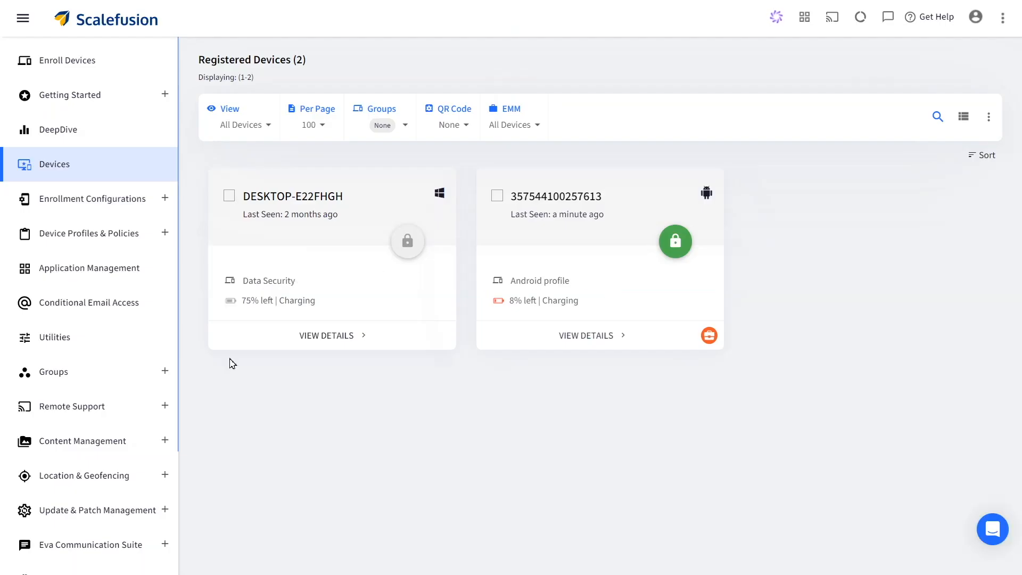
{"action": "left_click", "coordinate": [87, 233]}
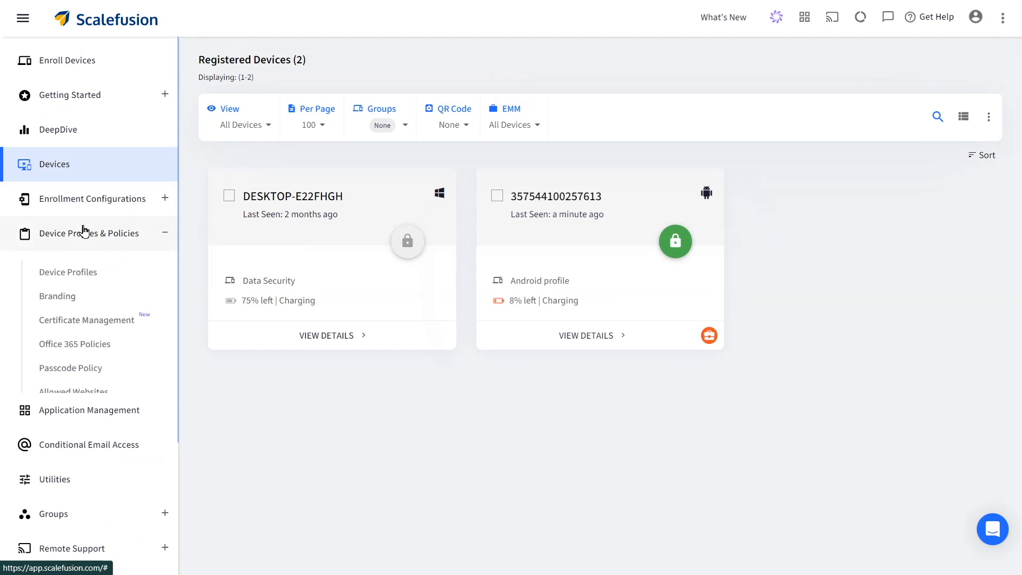
{"action": "left_click", "coordinate": [67, 272]}
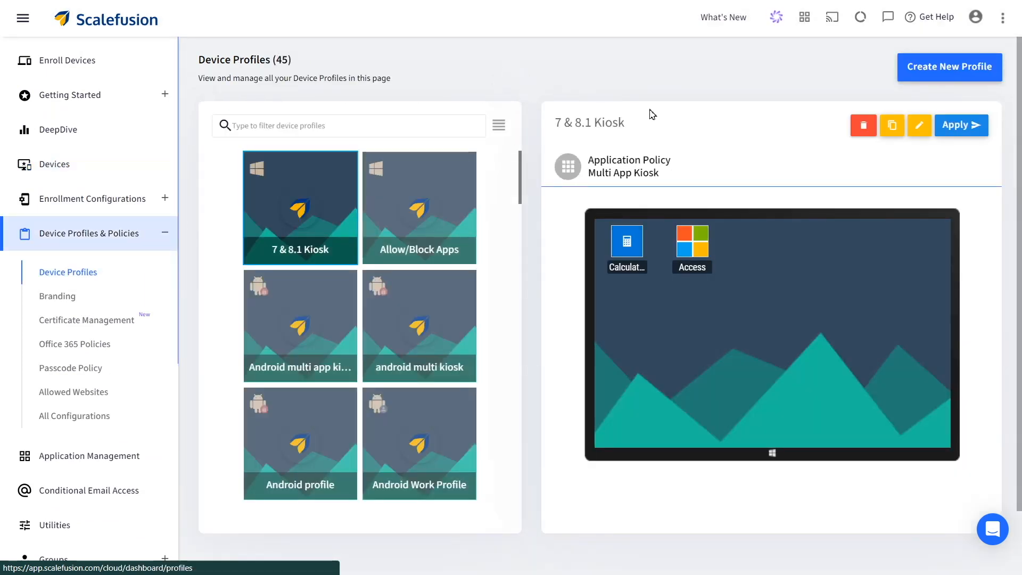
Create an Android Kiosk/Agent profile named 'block apps' in agent mode, showing Restrictions.
{"action": "left_click", "coordinate": [949, 67]}
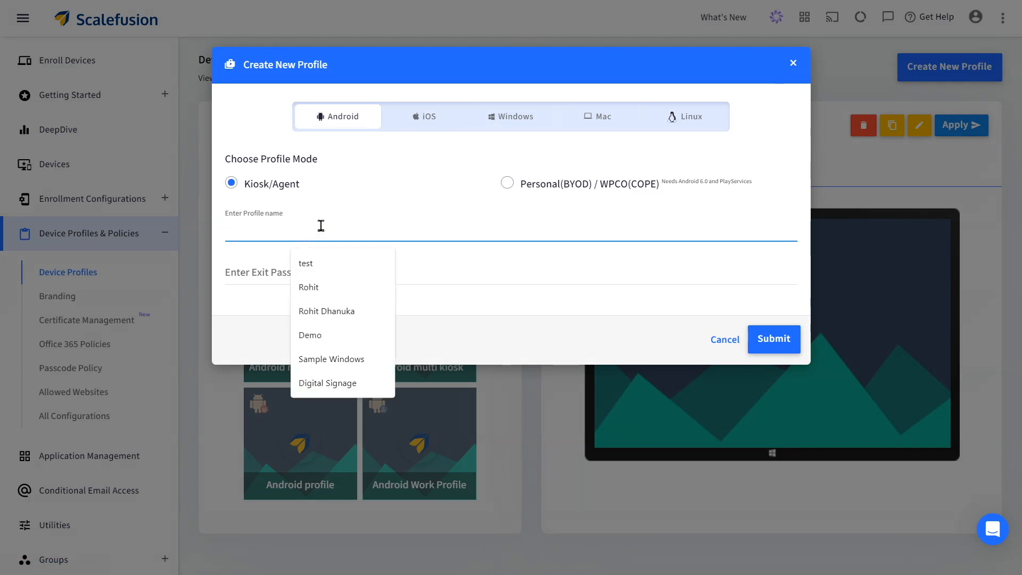
{"action": "type", "text": "block apps"}
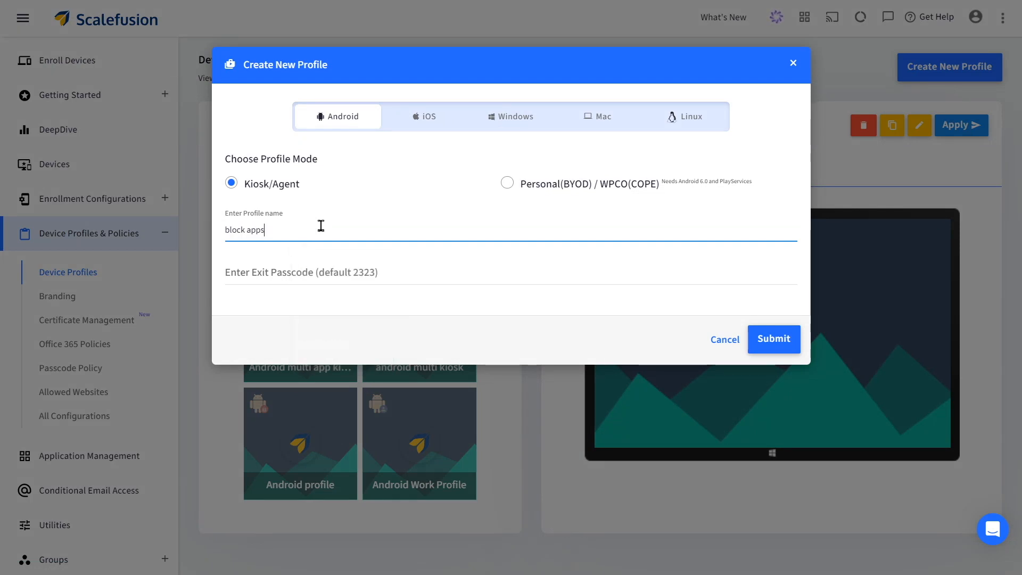
{"action": "left_click", "coordinate": [773, 339]}
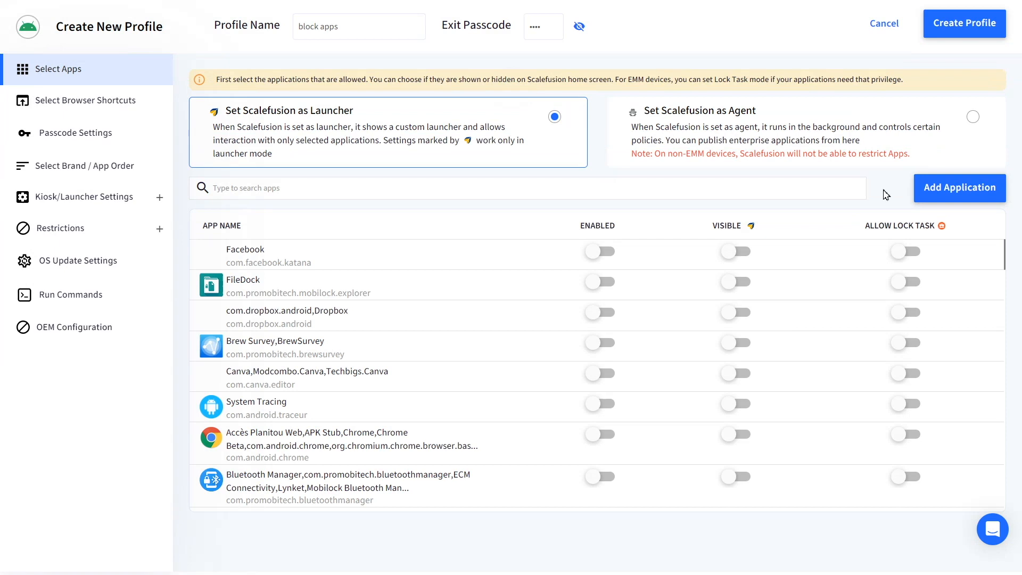
{"action": "left_click", "coordinate": [972, 116]}
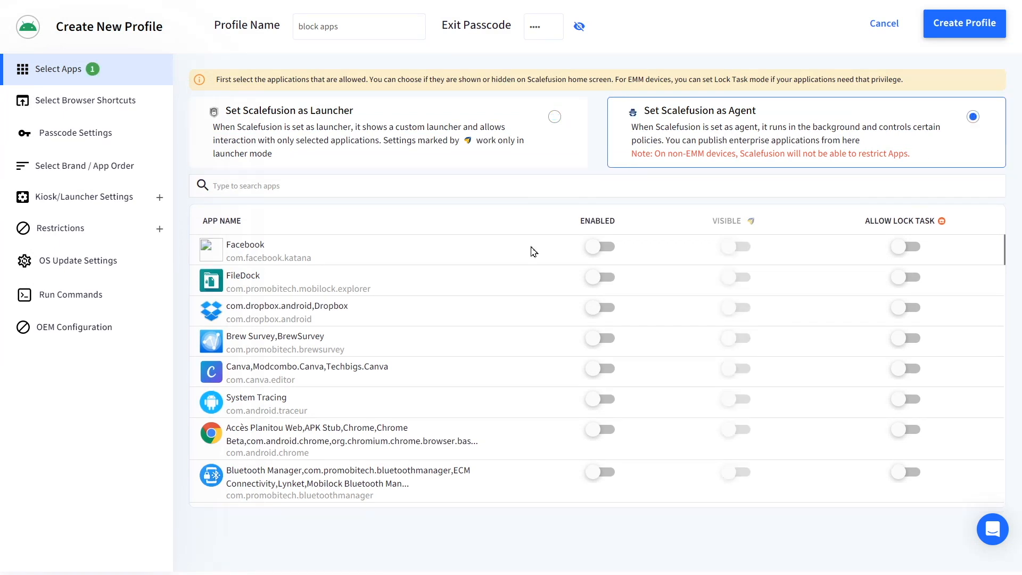
{"action": "mouse_move", "coordinate": [125, 227]}
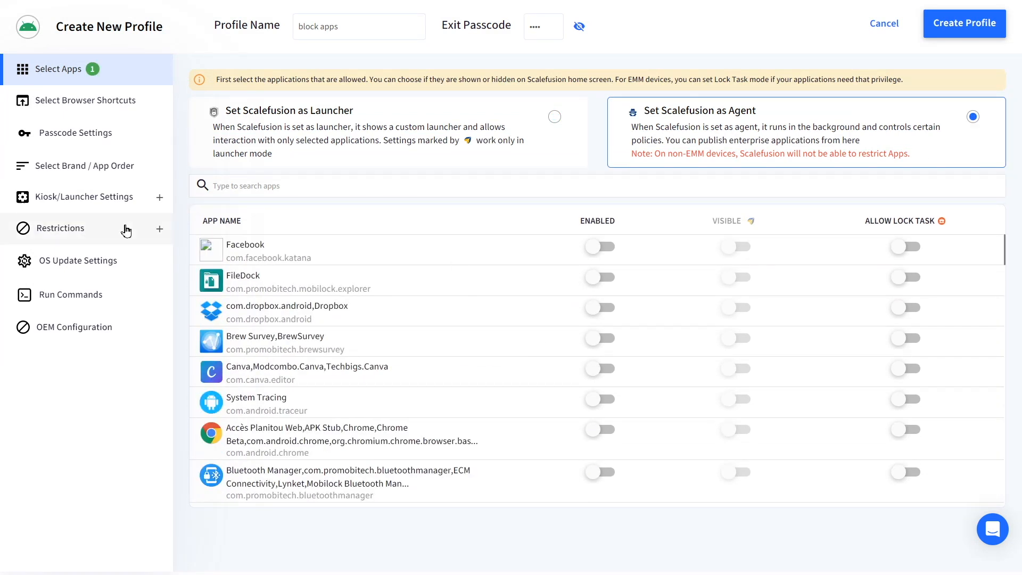
{"action": "left_click", "coordinate": [60, 227]}
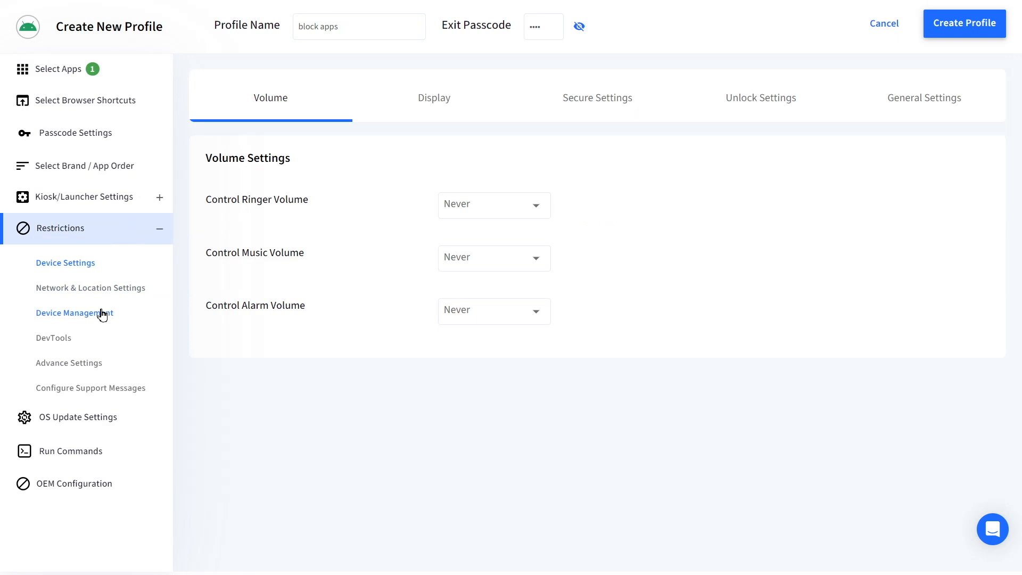
In Device Management, turn off 'Restrict Applications' and turn on 'not allowed to Install' apps.
{"action": "left_click", "coordinate": [75, 313]}
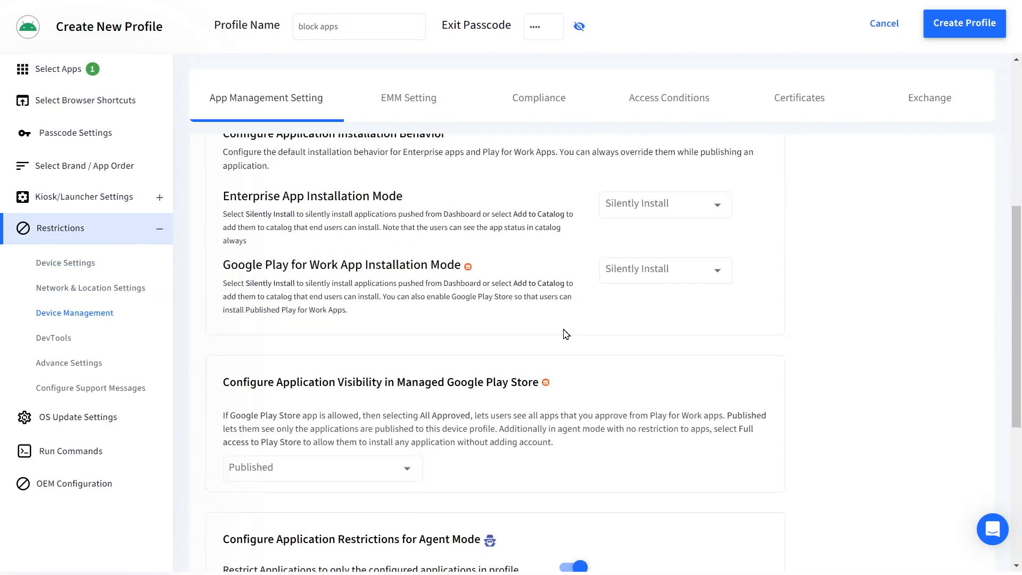
{"action": "scroll", "scroll_direction": "down", "scroll_amount": 3}
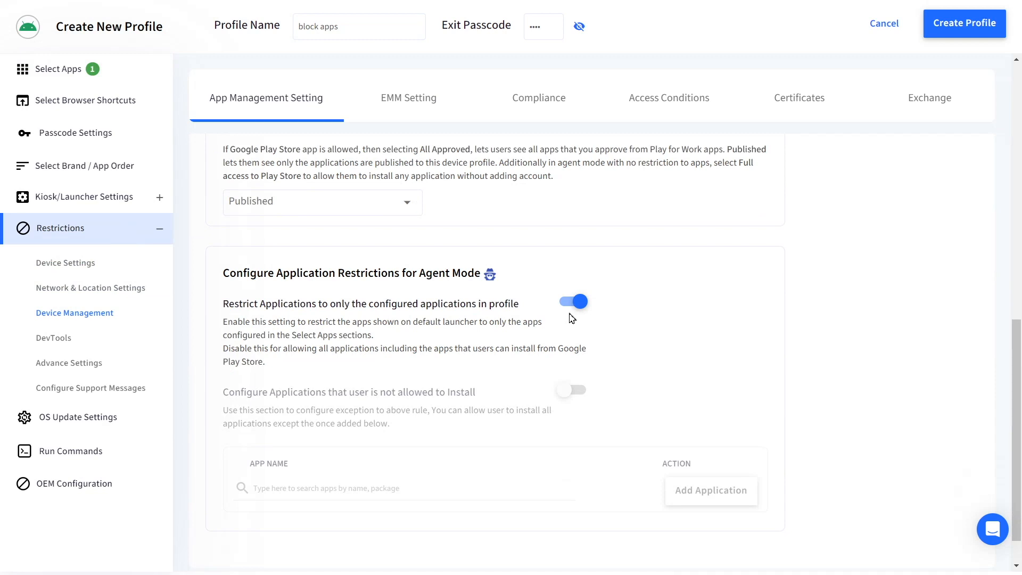
{"action": "left_click", "coordinate": [572, 301]}
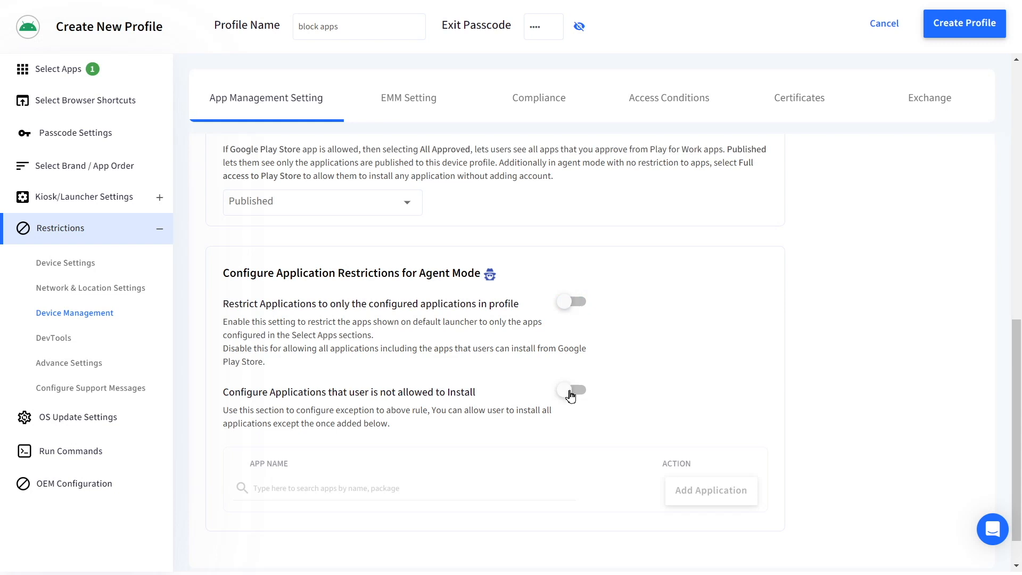
{"action": "left_click", "coordinate": [570, 390]}
{"action": "type", "text": "com"}
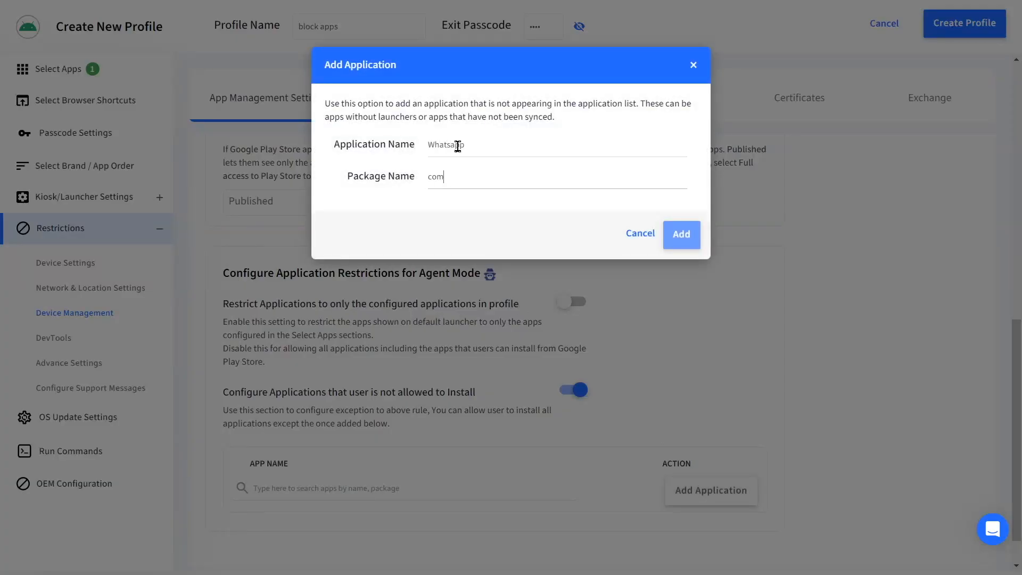
Add WhatsApp with package com.whatsapp to the not-allowed-to-install list.
{"action": "type", "text": ".whatsapp"}
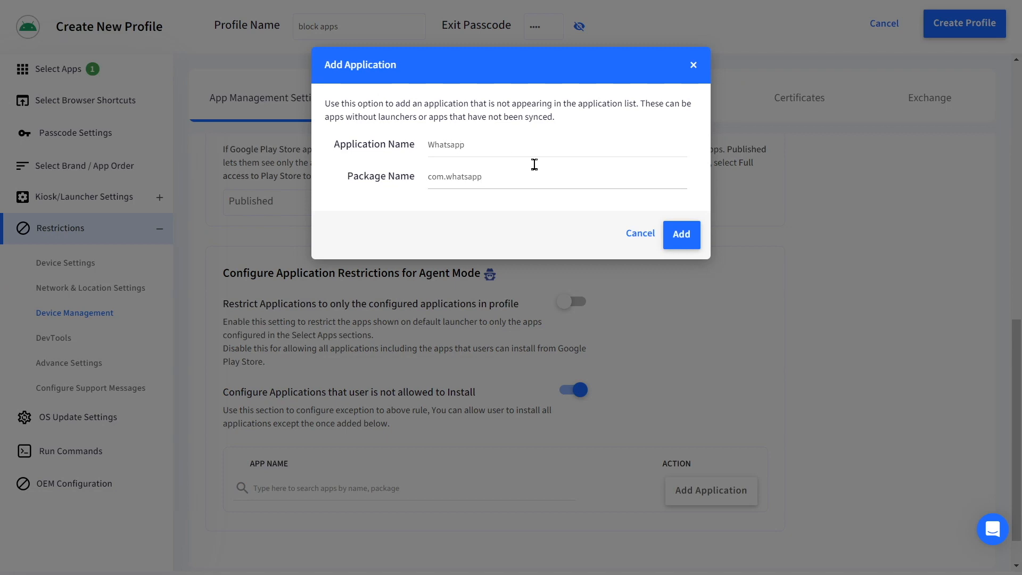
{"action": "left_click", "coordinate": [680, 234]}
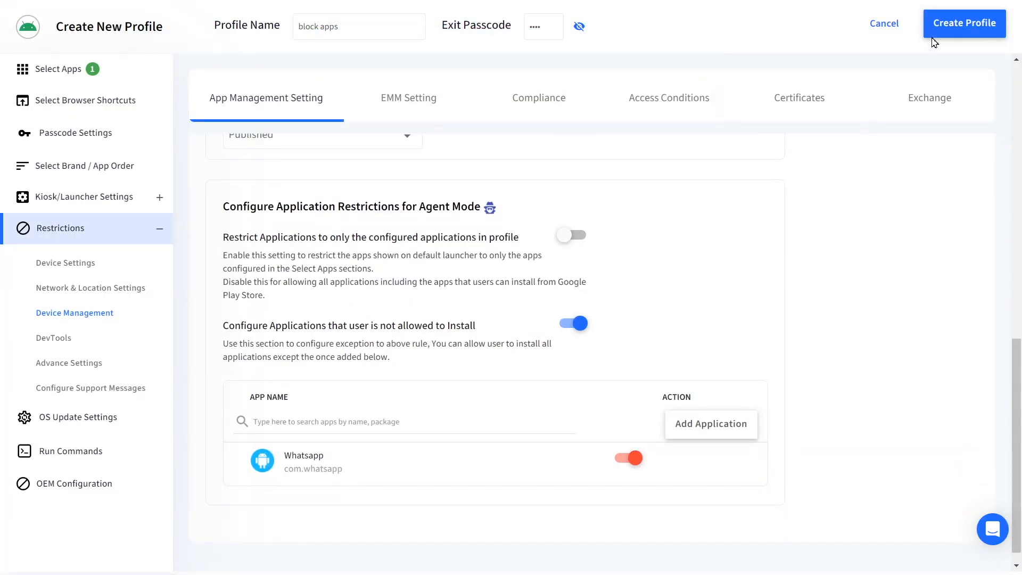
Create the block apps profile and apply it to the Dynamic Device Group.
{"action": "left_click", "coordinate": [963, 22]}
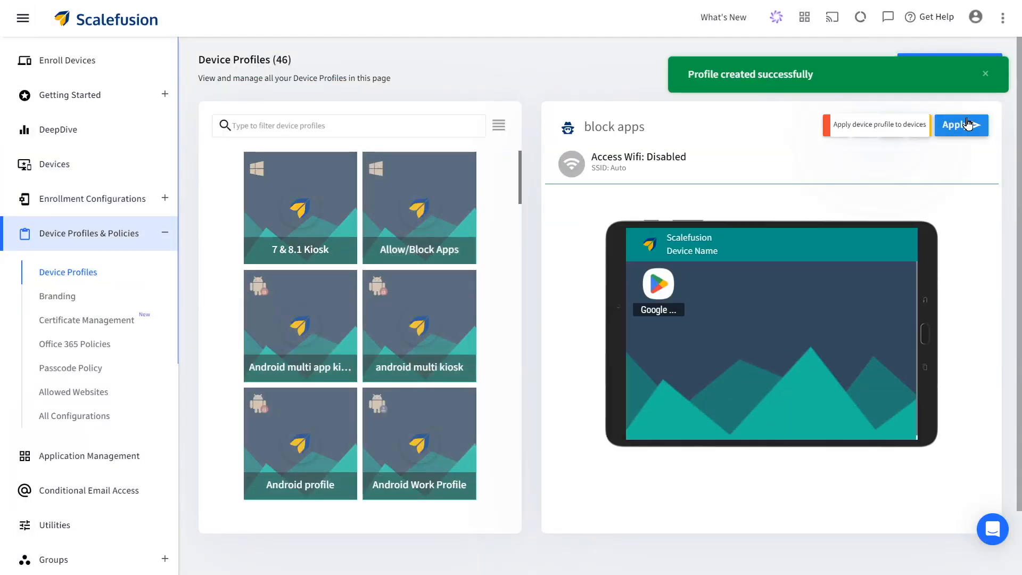
{"action": "left_click", "coordinate": [959, 125]}
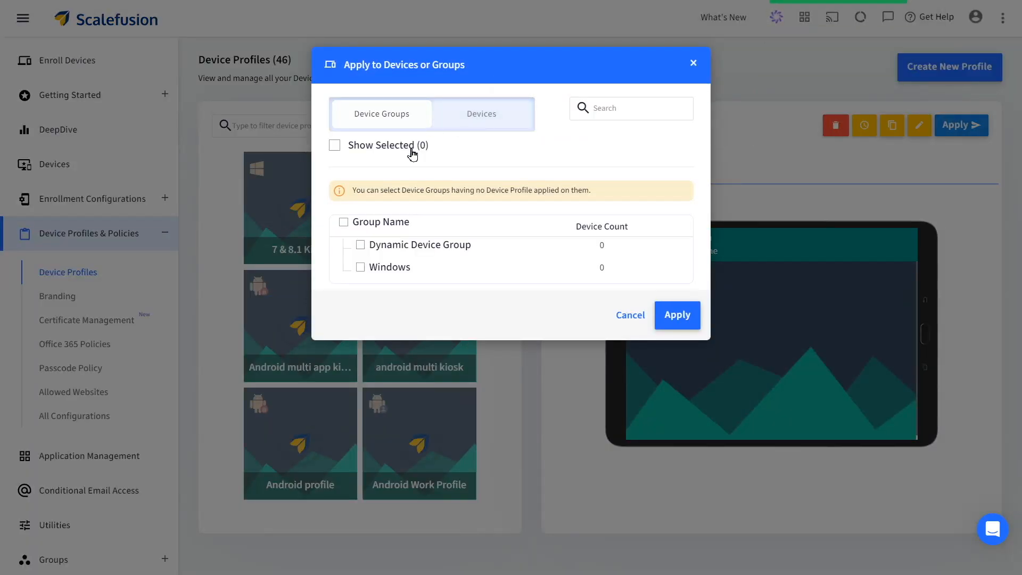
{"action": "left_click", "coordinate": [359, 244]}
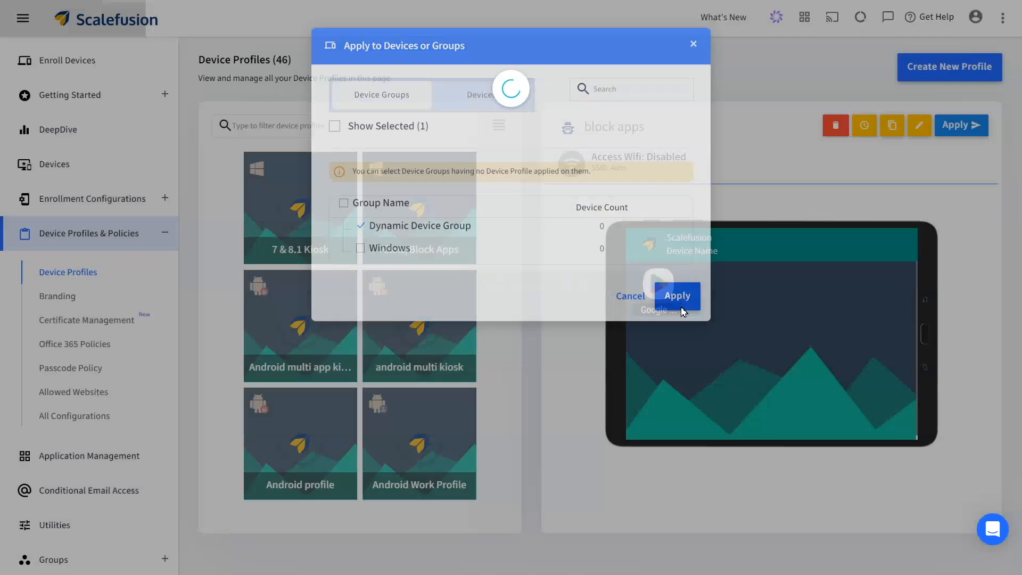
{"action": "left_click", "coordinate": [677, 296]}
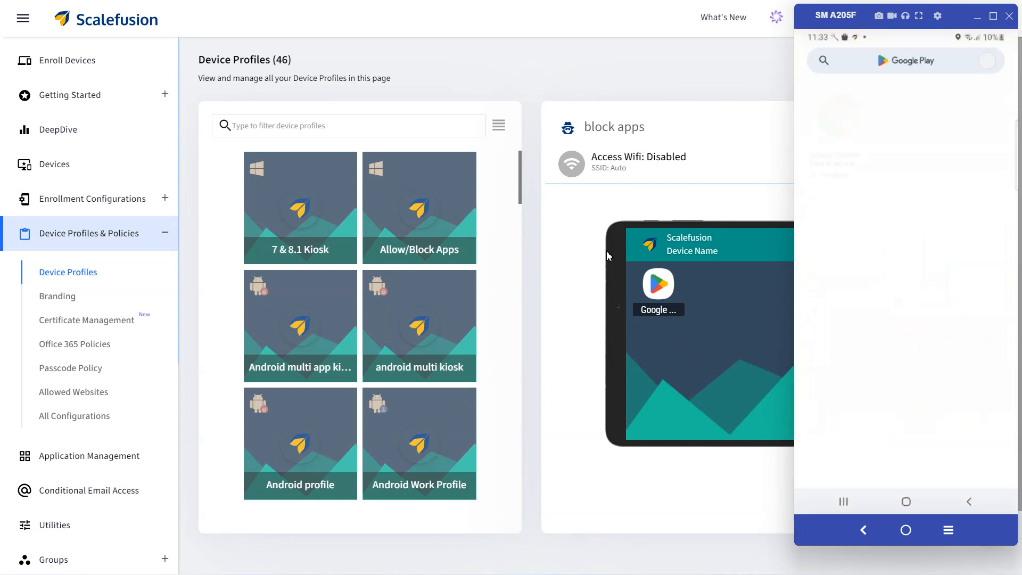
Search Google Play on the phone for 'whatsapp' through Vysor.
{"action": "left_click", "coordinate": [905, 61]}
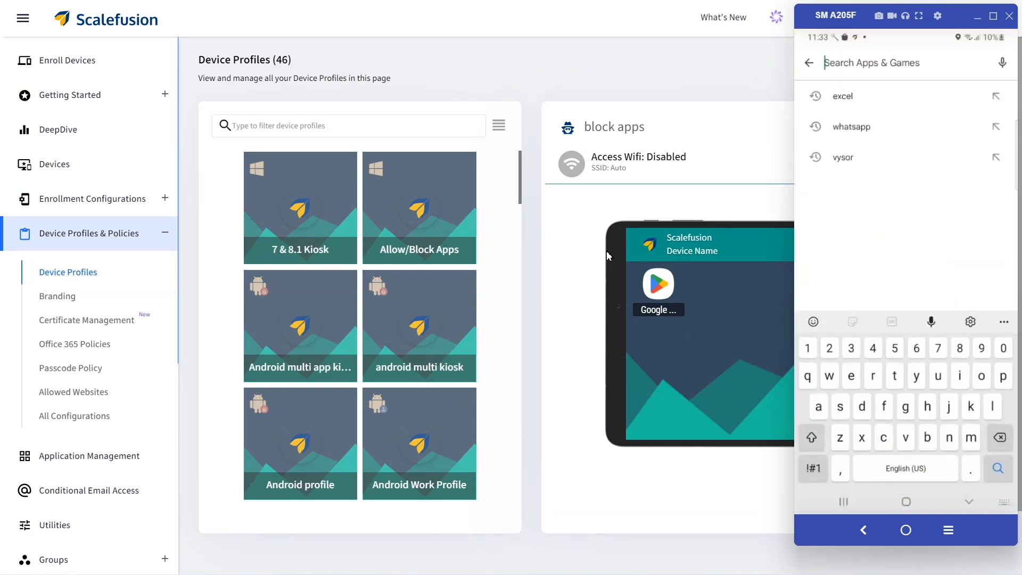
{"action": "left_click", "coordinate": [851, 126]}
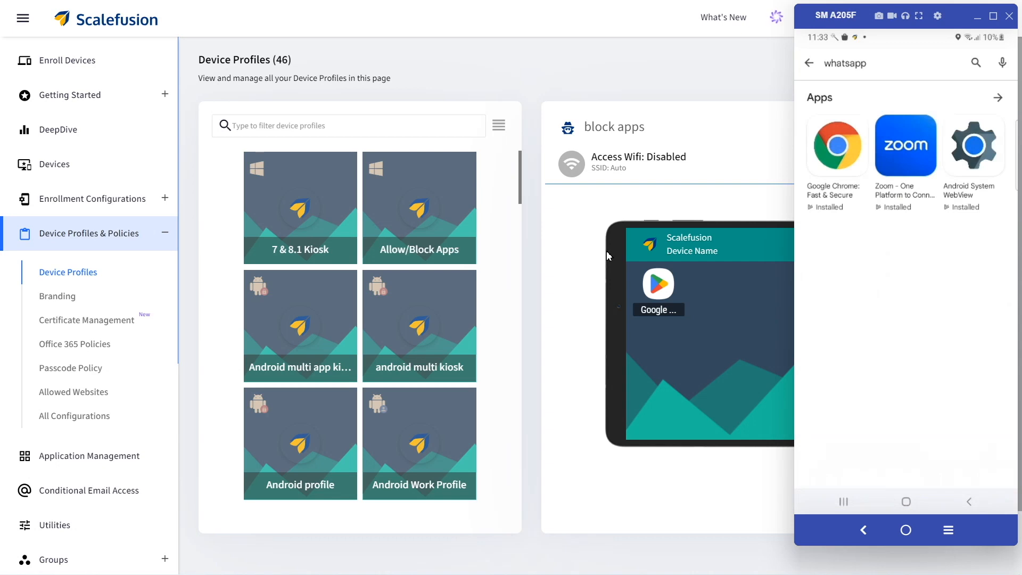